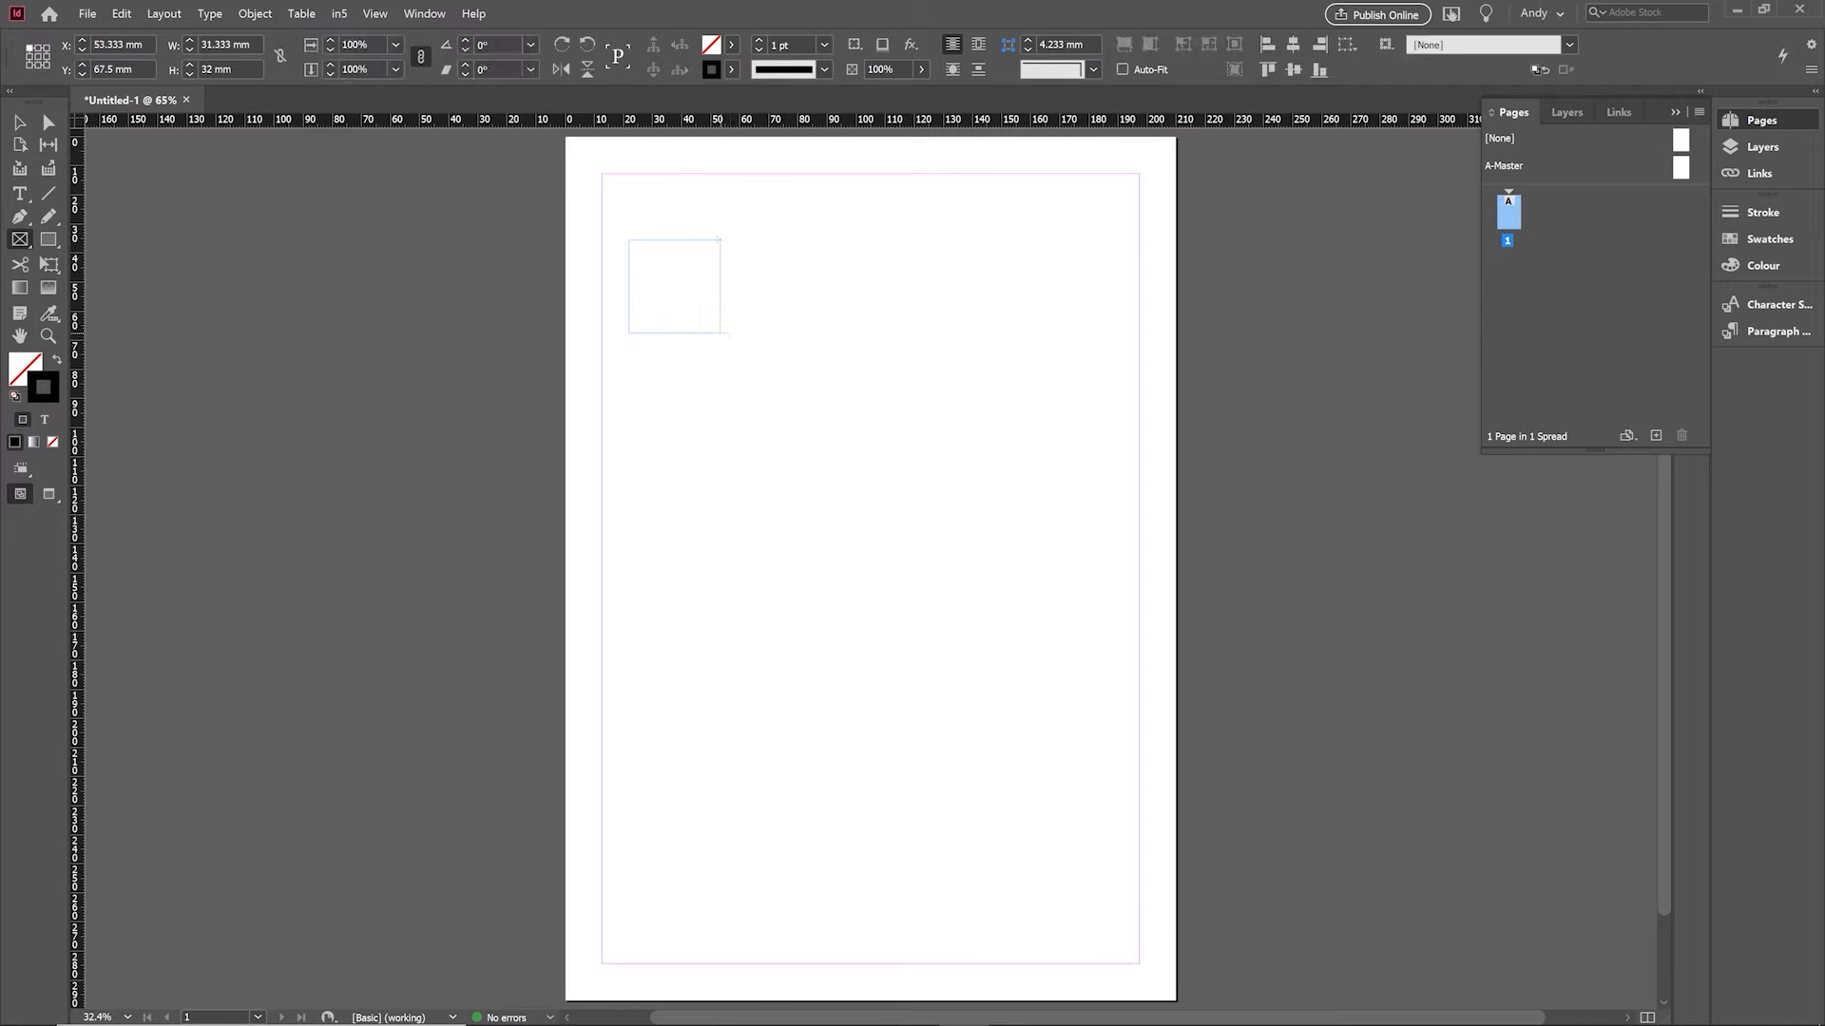
# Step: Draw a small empty square graphics frame near the top-left margin and select it
pyautogui.click(19, 123)
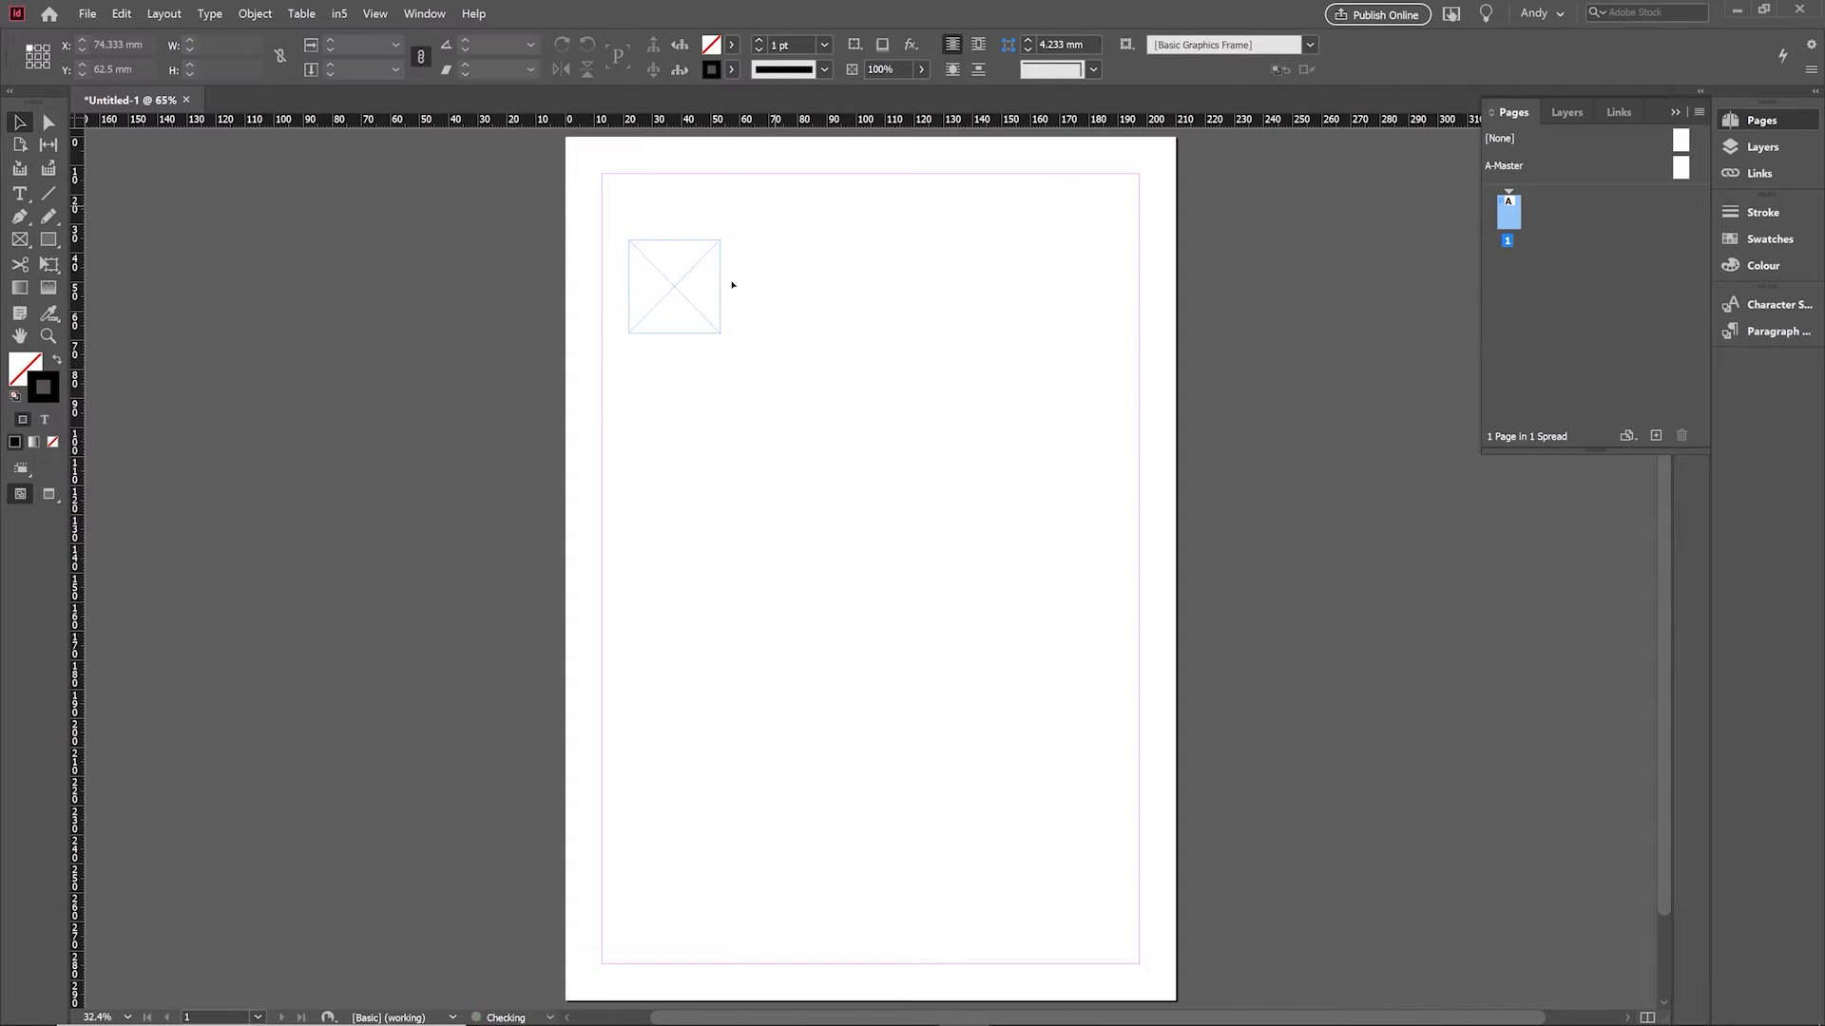
pyautogui.click(673, 286)
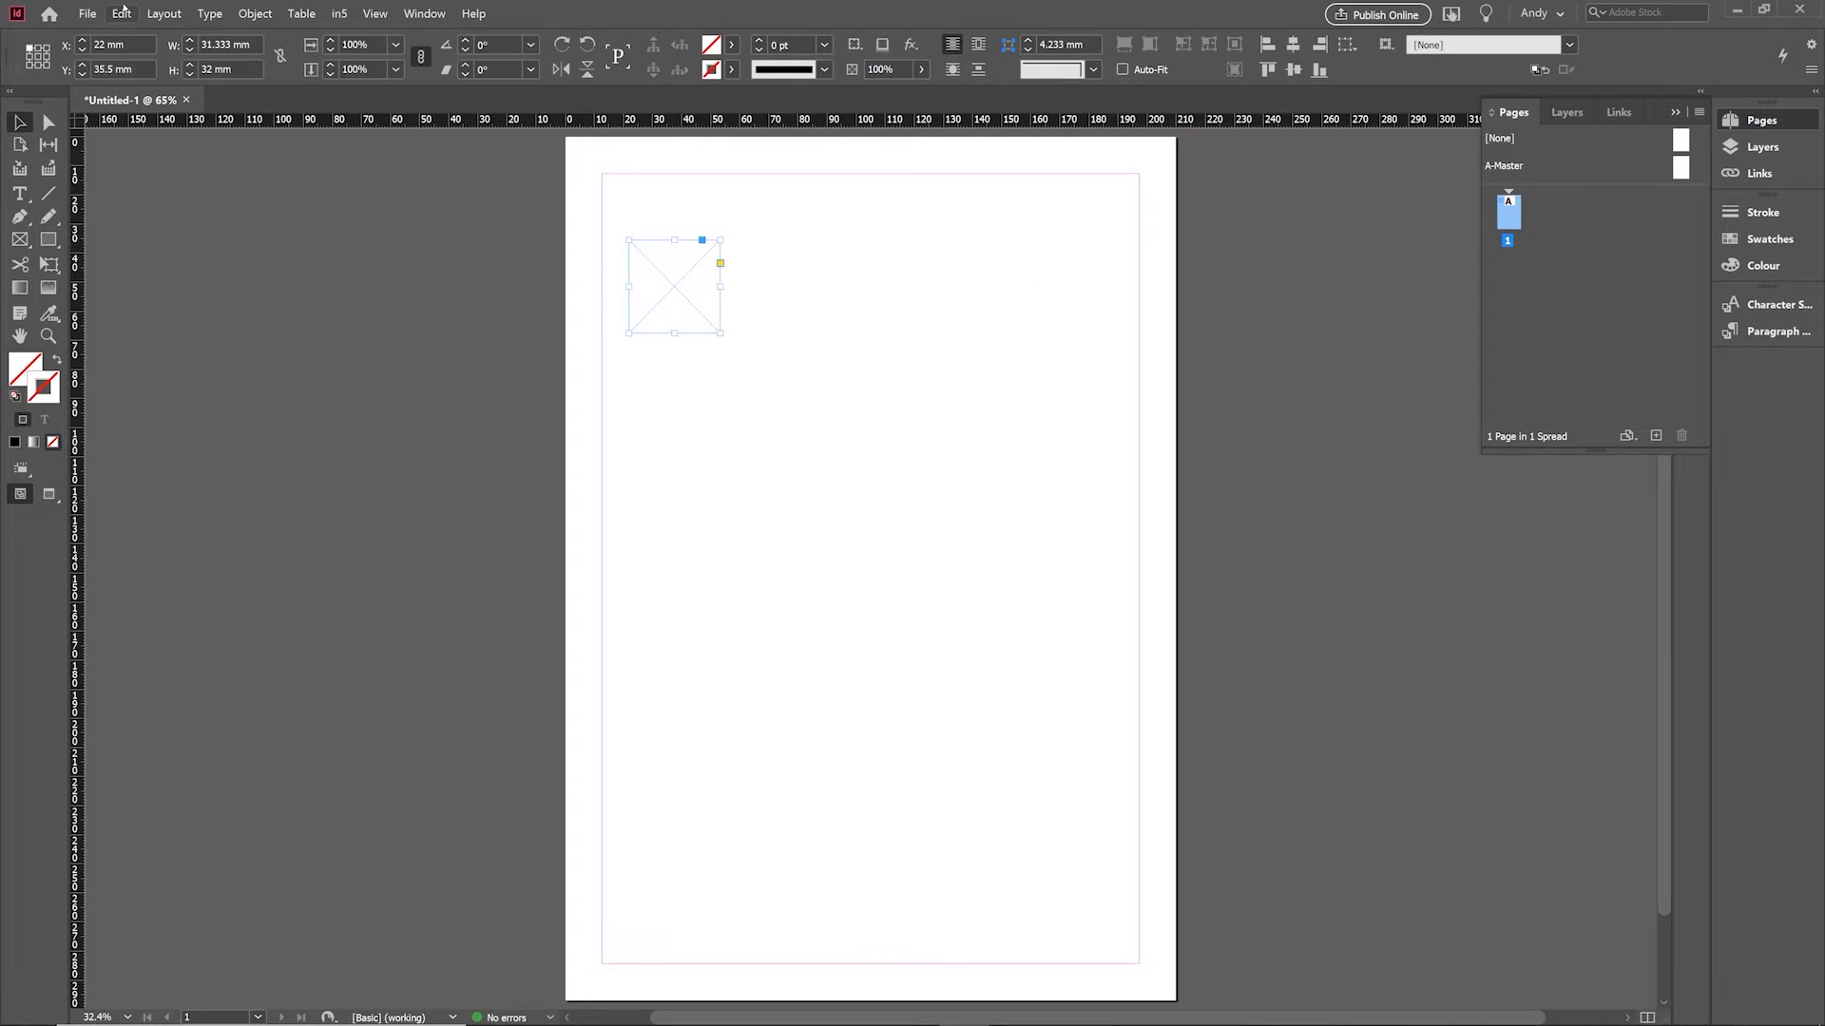
pyautogui.click(121, 13)
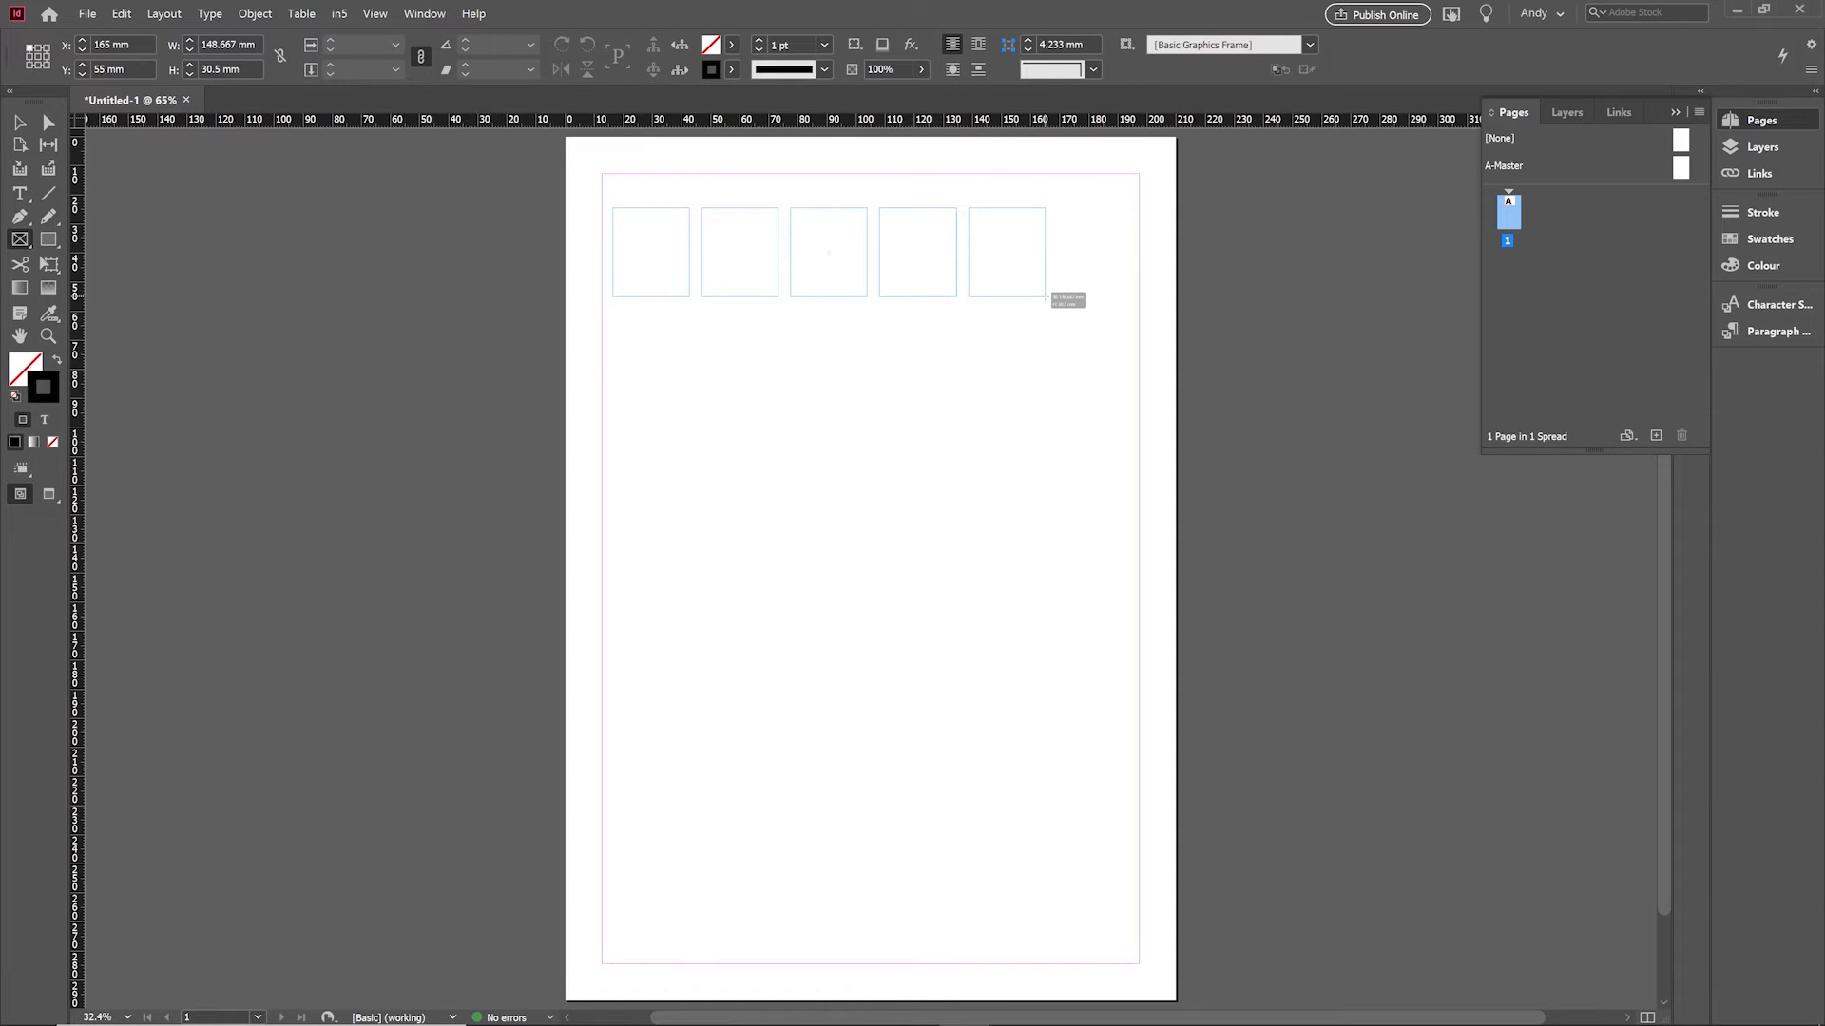
# Step: Drag frames across the top margin, producing five equal frames, then a three-row grid
pyautogui.moveTo(1045, 299); pyautogui.dragTo(1111, 419)
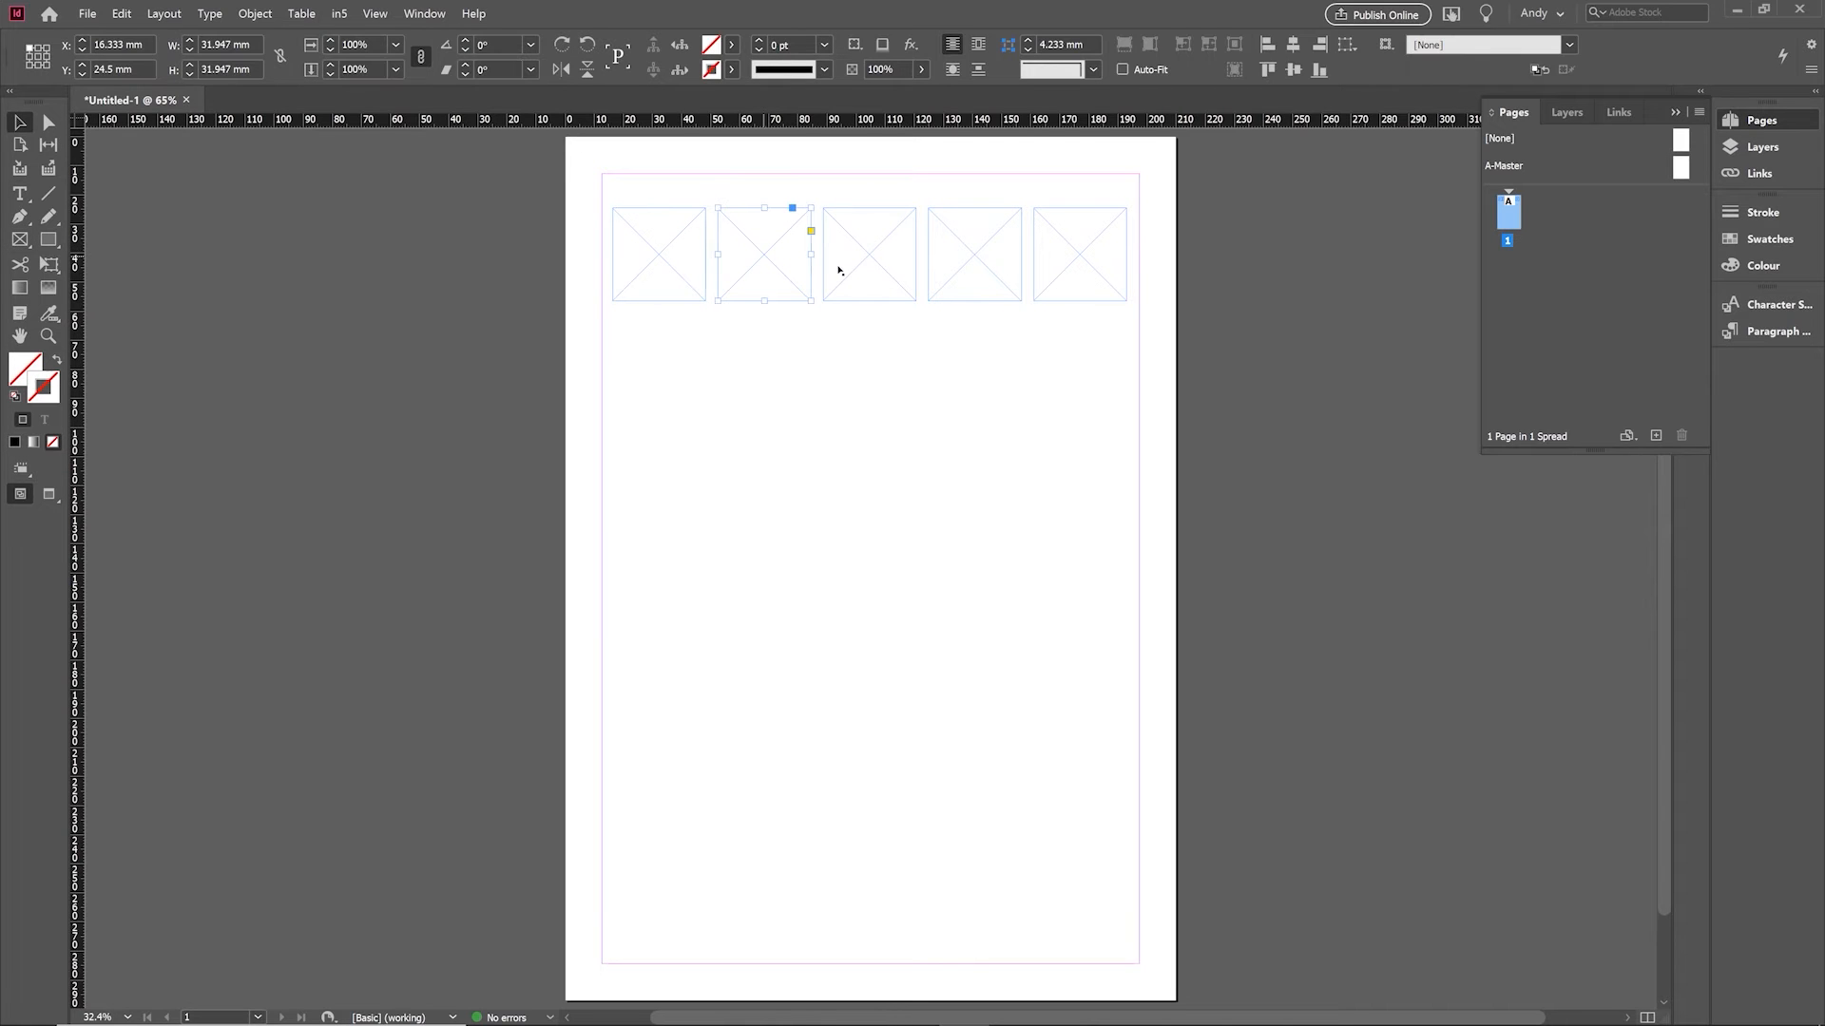
pyautogui.moveTo(763, 254); pyautogui.dragTo(868, 254)
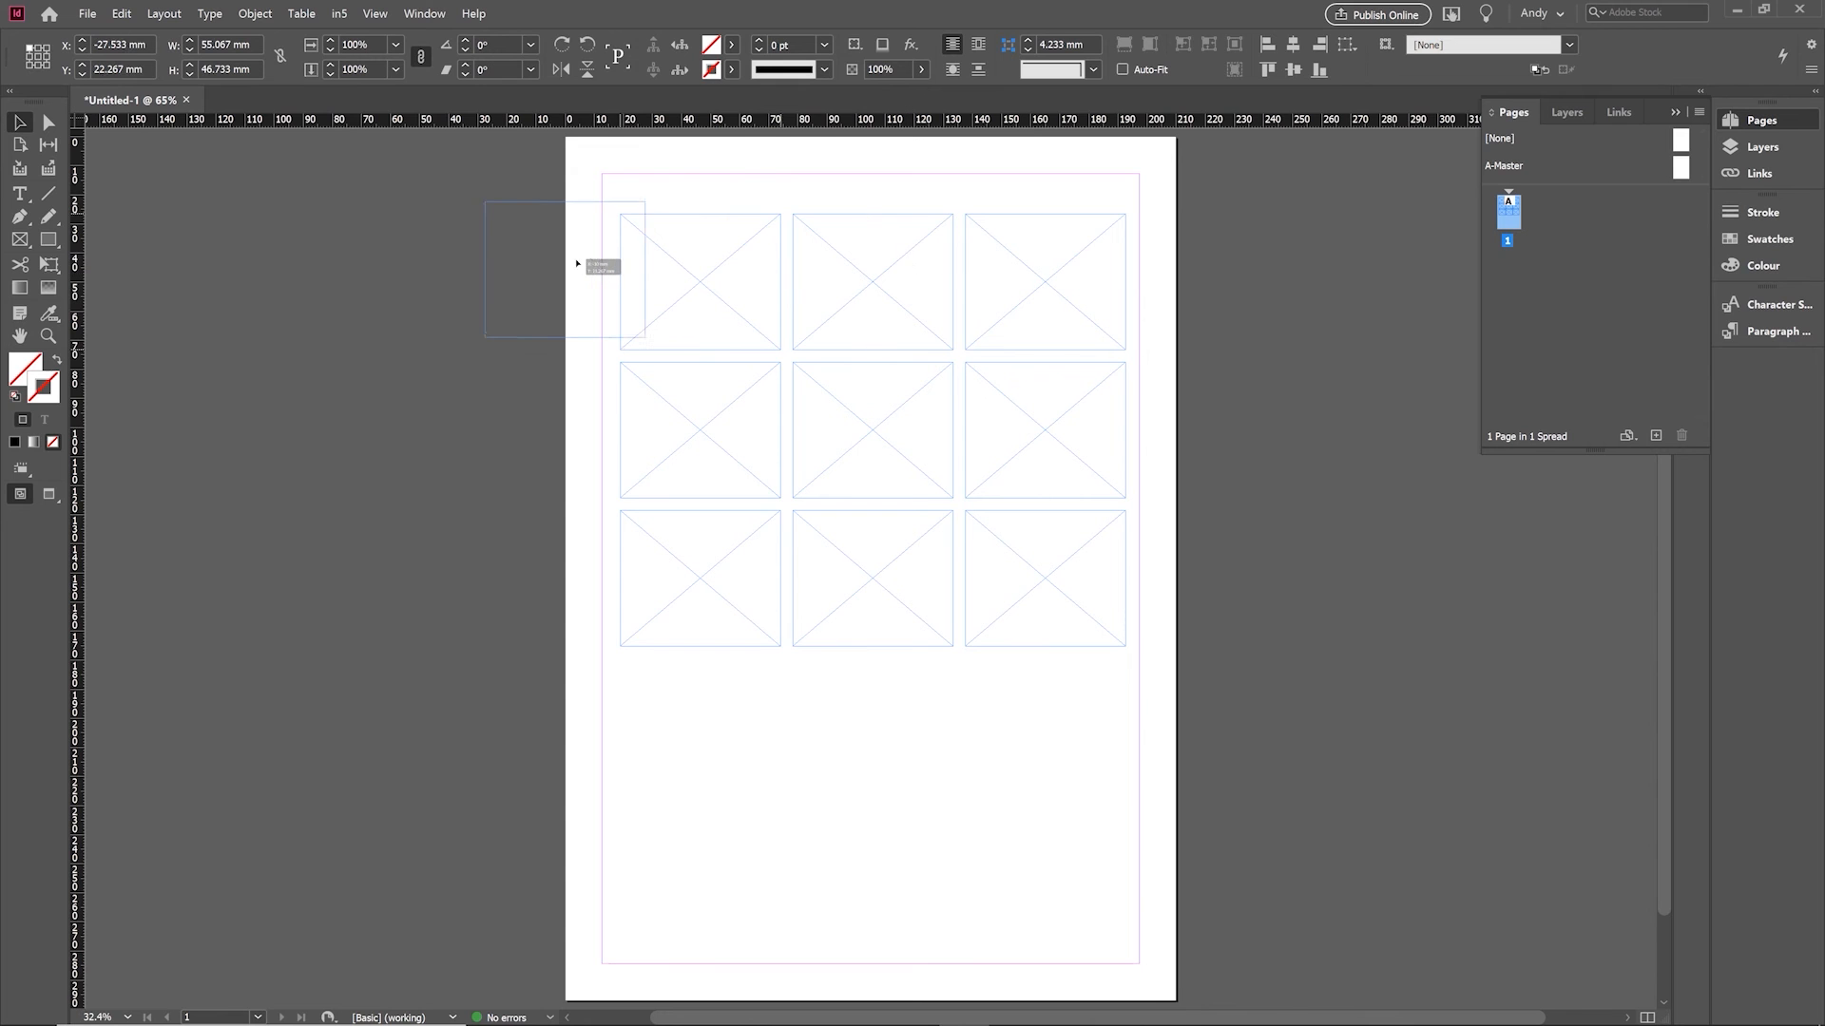
# Step: Drag a top-corner frame out past the page edge
pyautogui.moveTo(562, 269); pyautogui.dragTo(1111, 240)
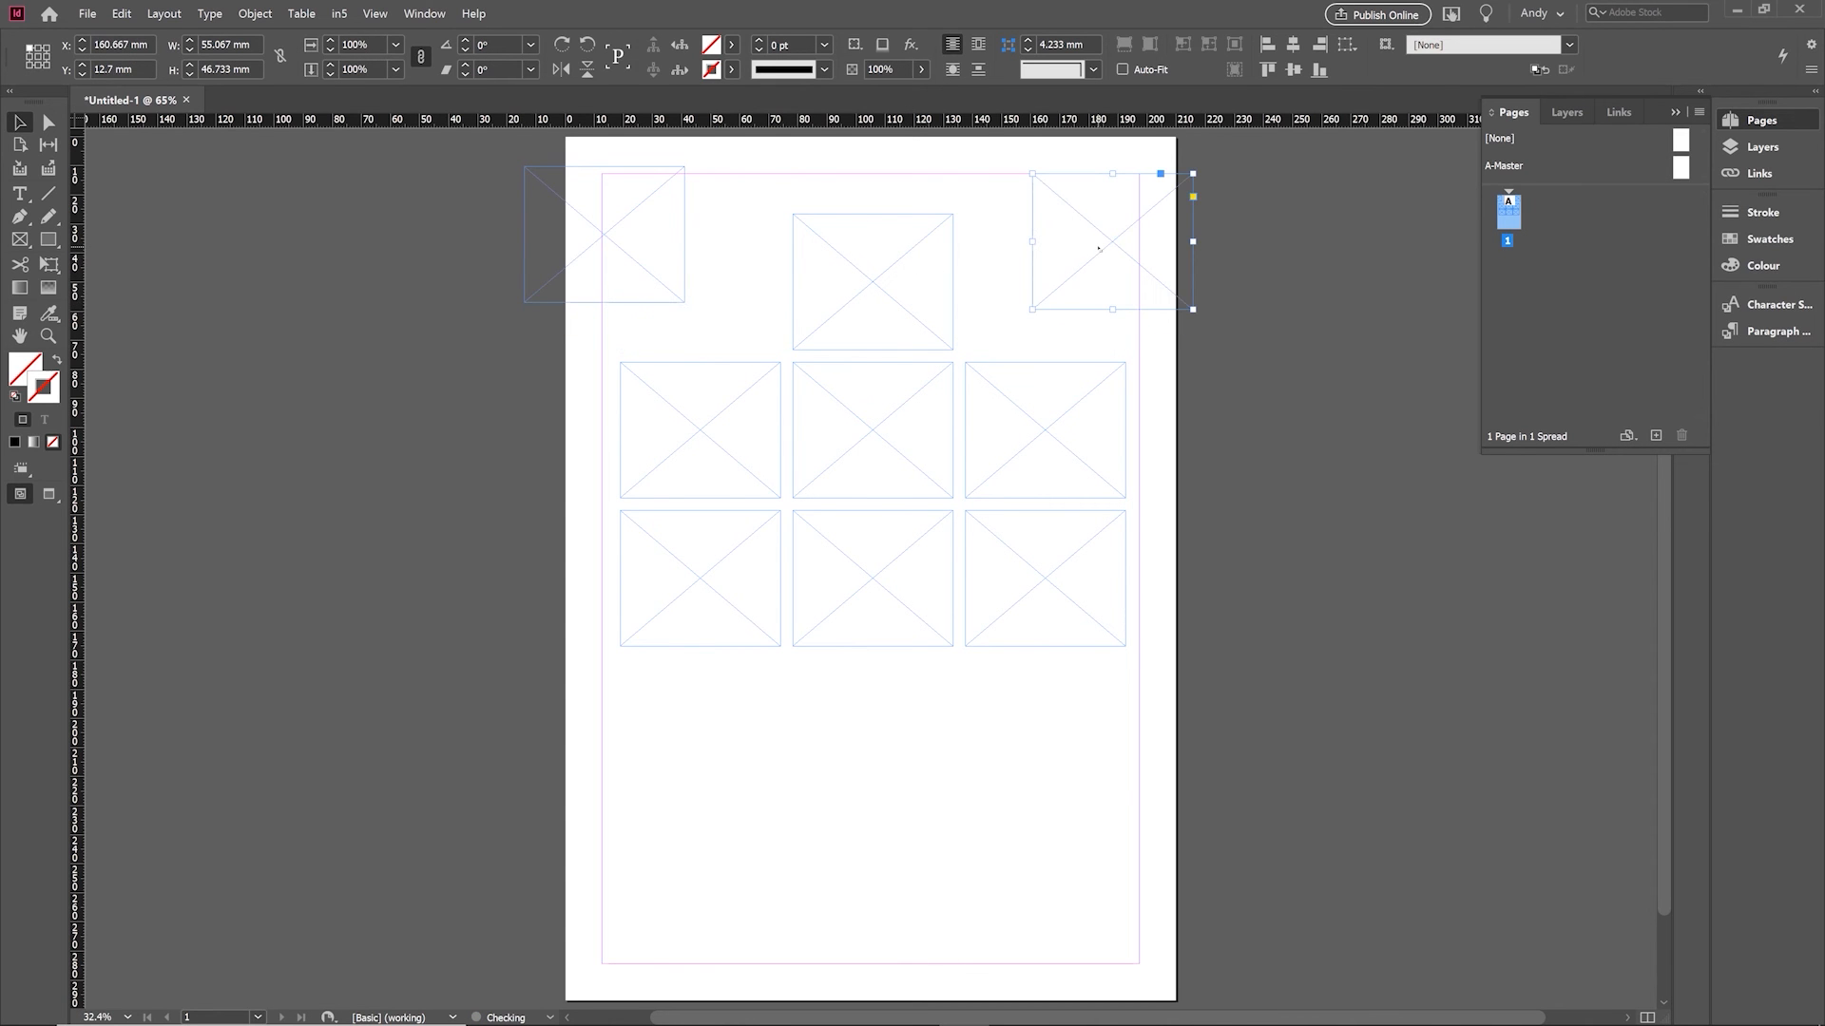